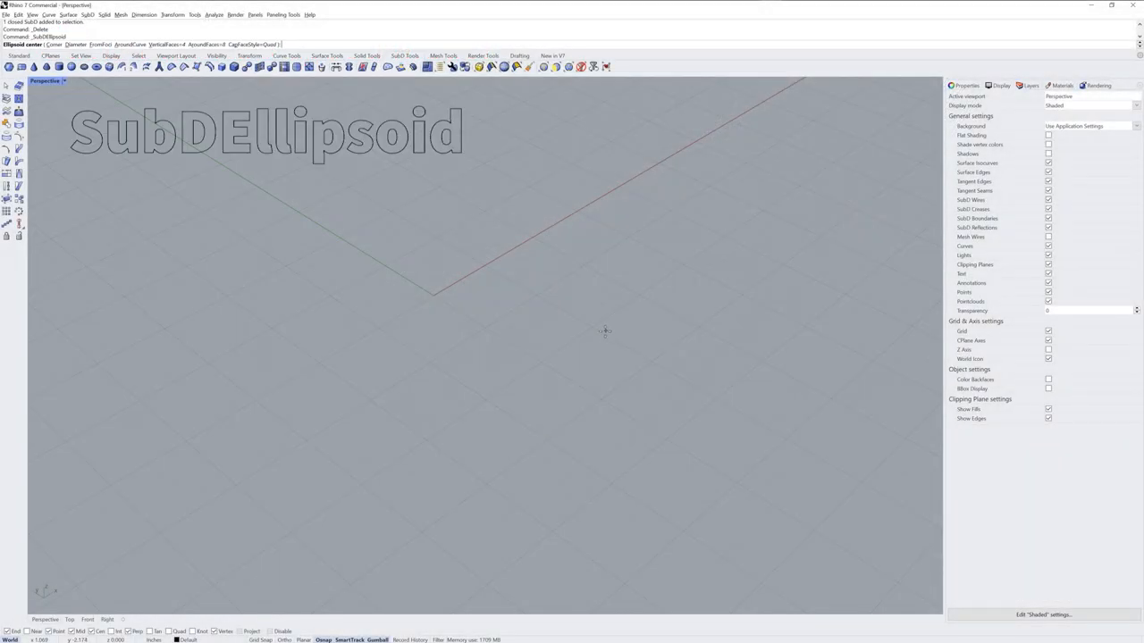
- Place the SubD ellipsoid's center in the Perspective viewport as the spoon form
click(554, 320)
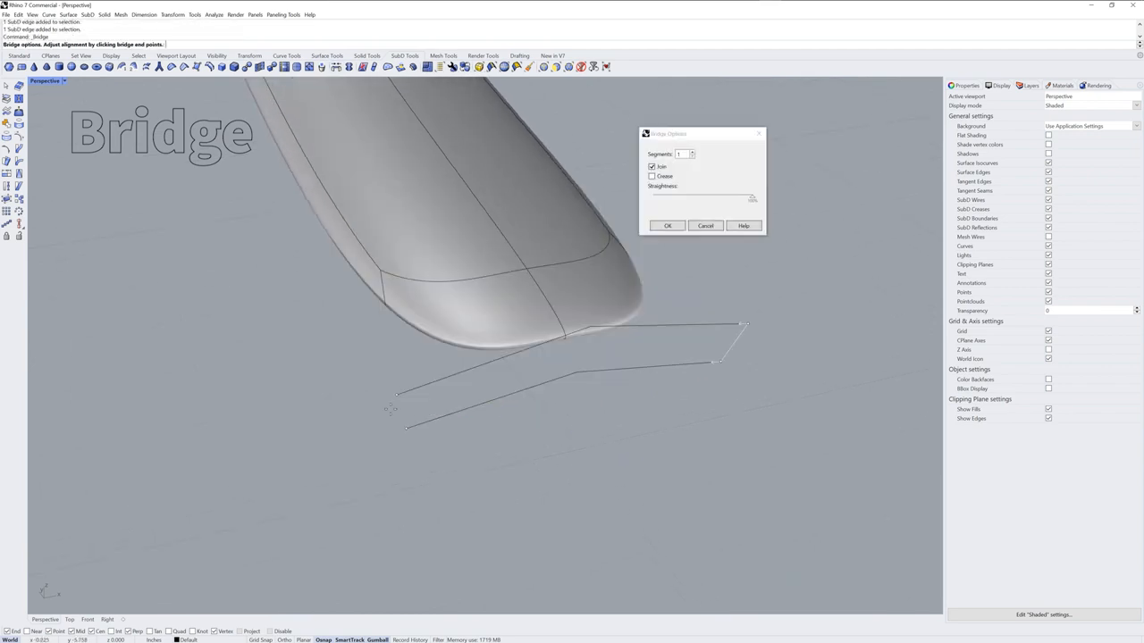
- Bridge the two spoon edges into a handle and extrude the handle end further
click(666, 225)
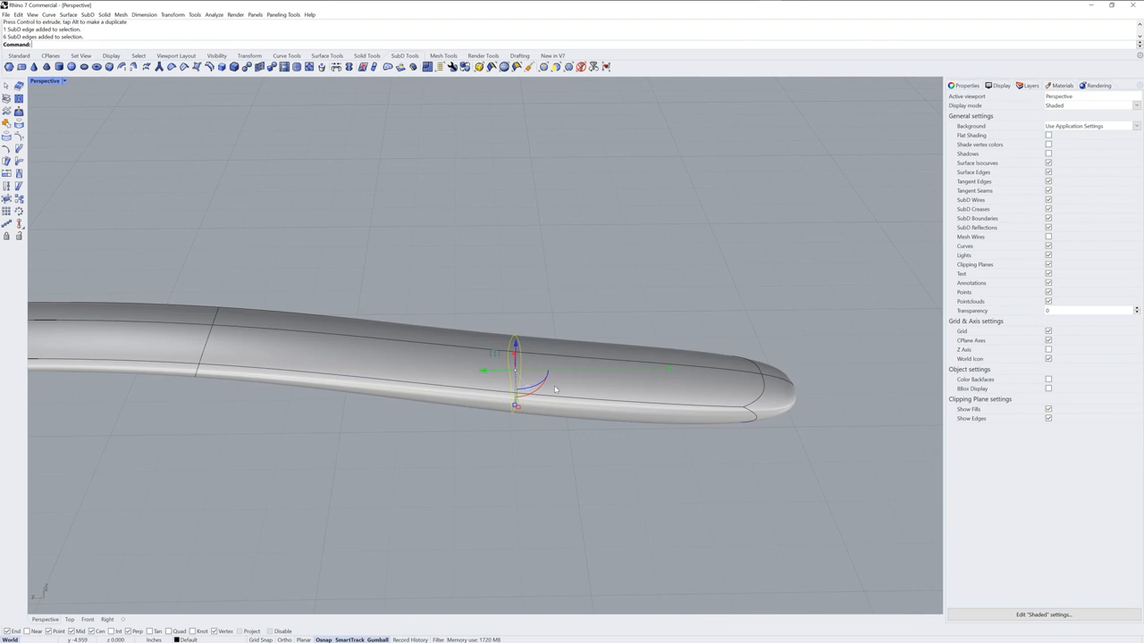
key(Tab)
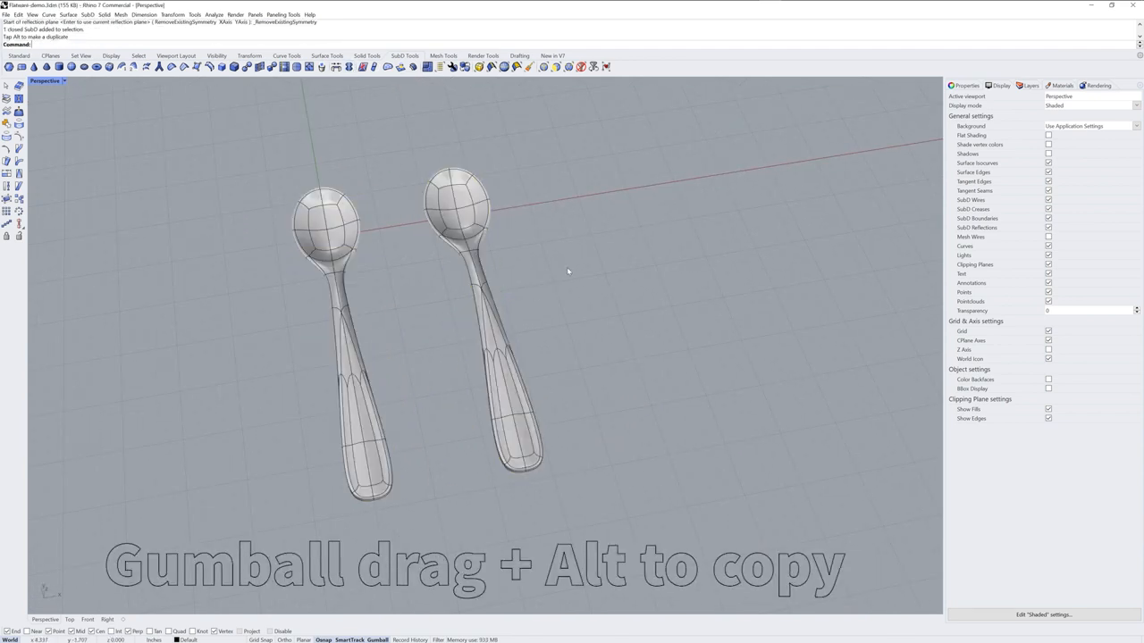
- Make a copy of the spoon beside the original while moving it
key(Delete)
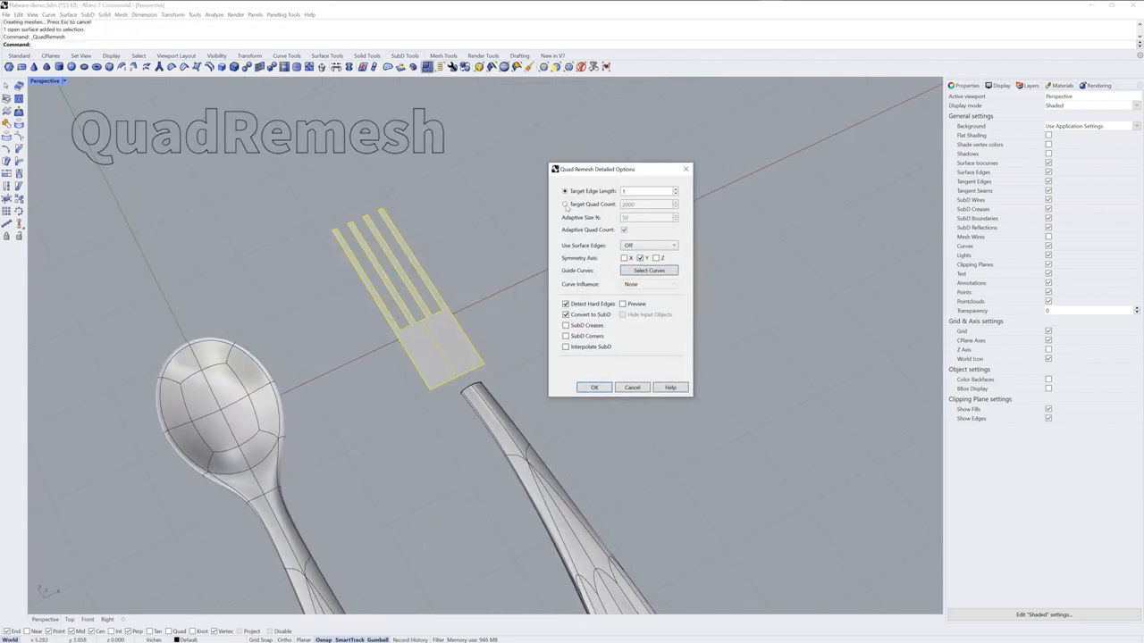
- Confirm QuadRemesh with Convert to SubD on the flat fork-tine surface
click(615, 303)
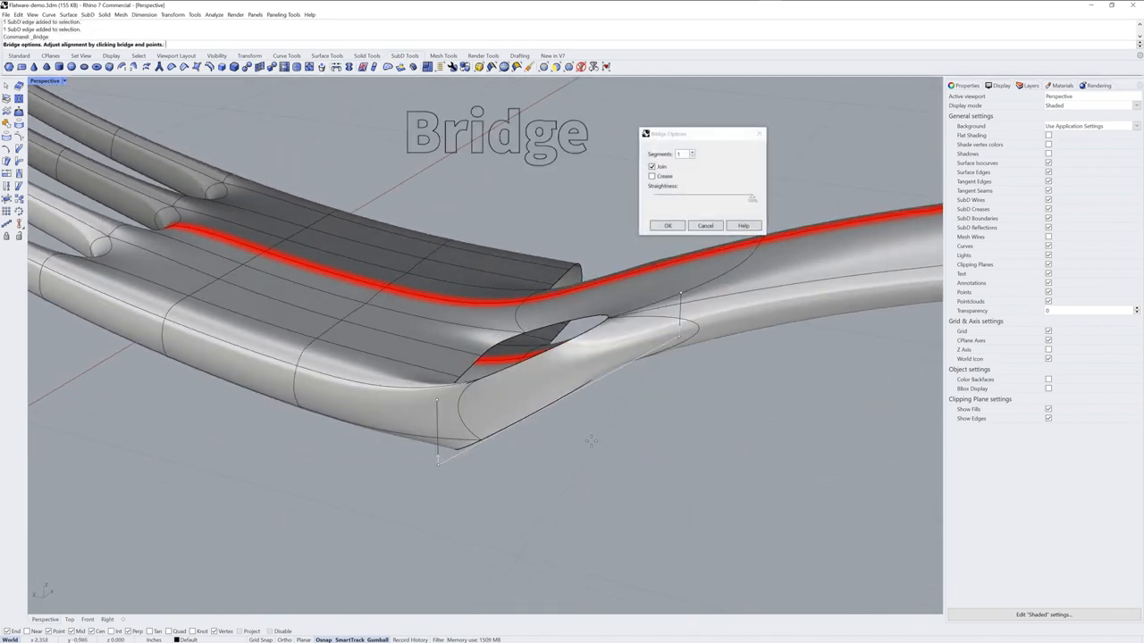
- Confirm the Bridge with Join, attaching the tine edge loops to the handle
click(667, 225)
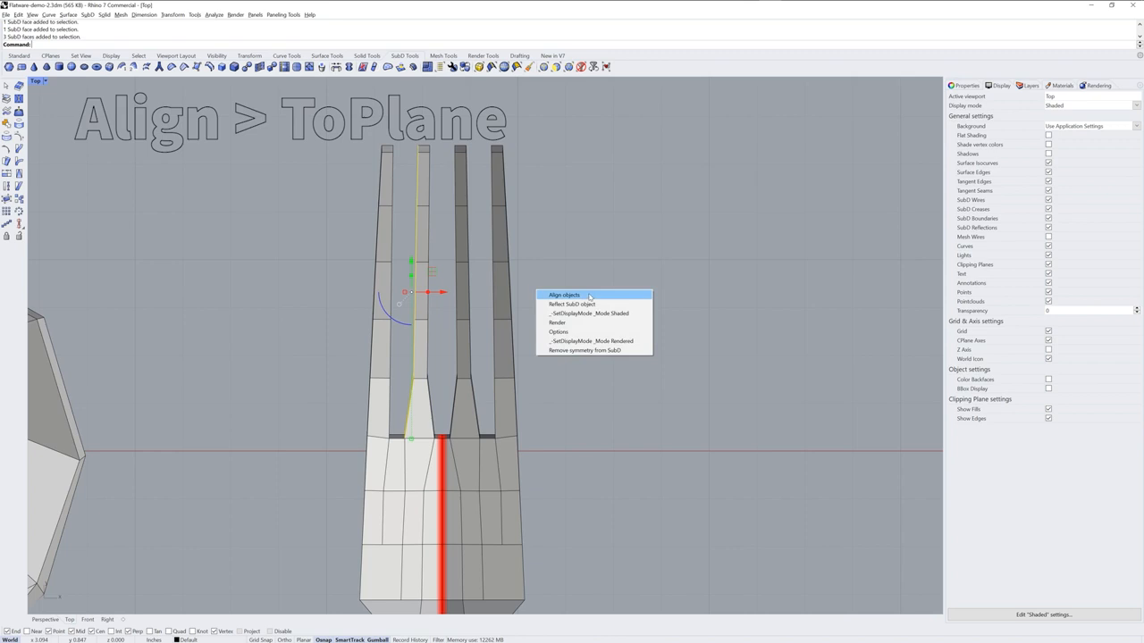
- Start aligning the selected tine side faces to a plane
click(561, 296)
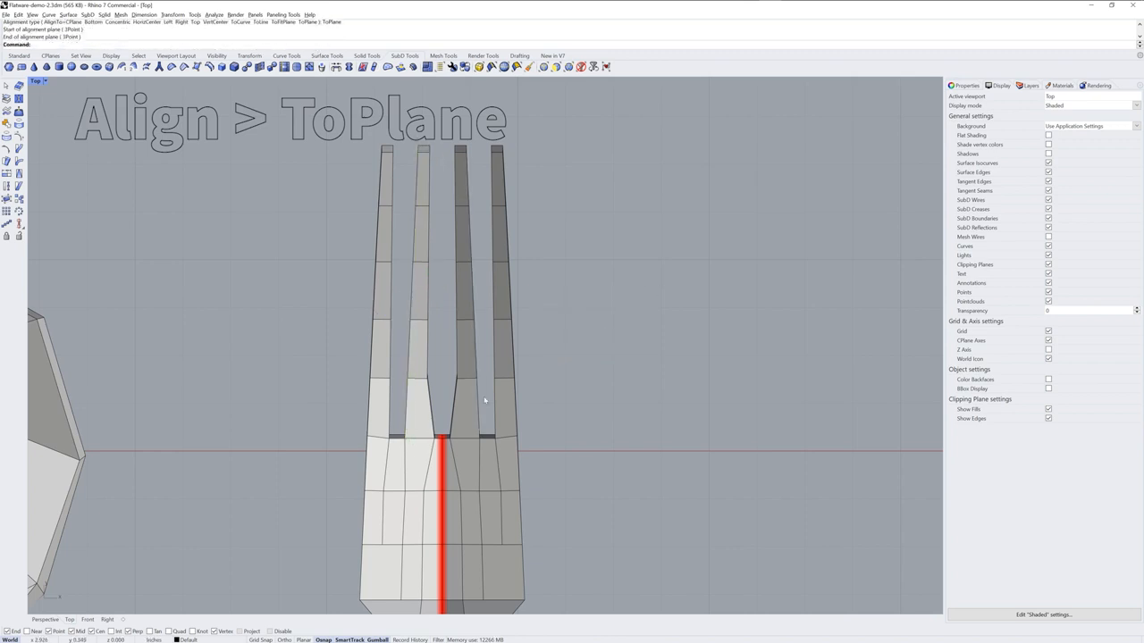